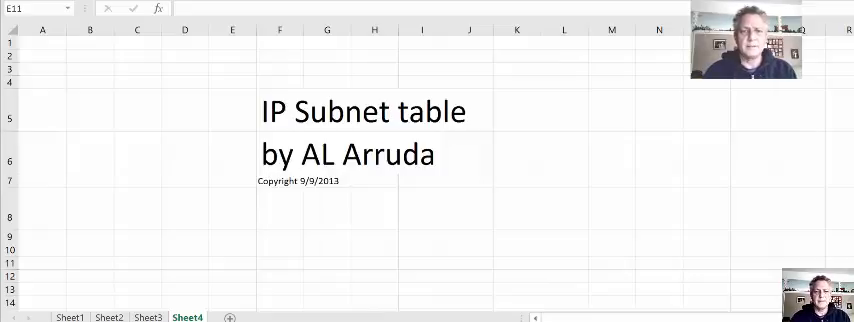
# Switch from the Sheet4 title page to Sheet1's empty shaded grid.
pyautogui.click(231, 263)
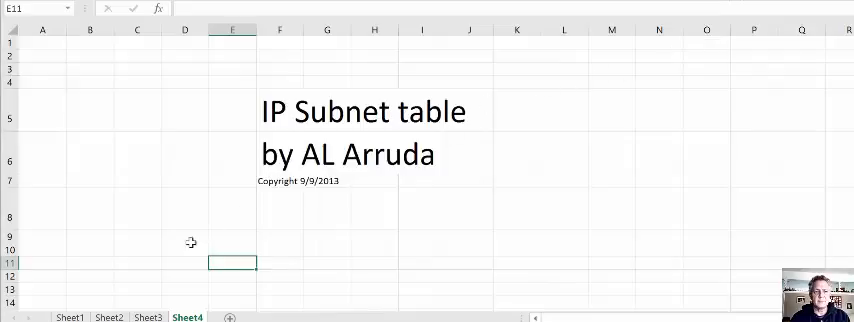
pyautogui.click(69, 317)
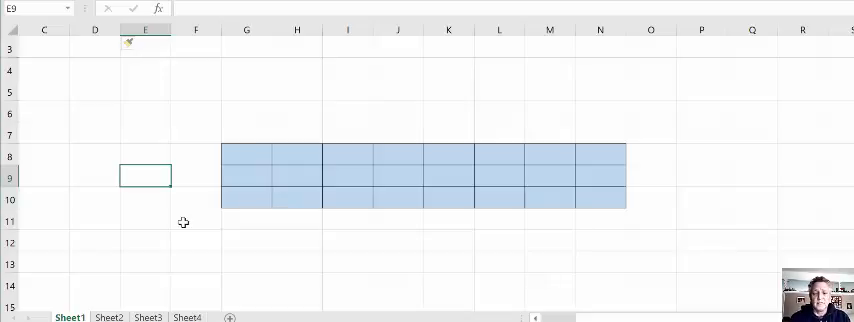
pyautogui.moveTo(440, 167)
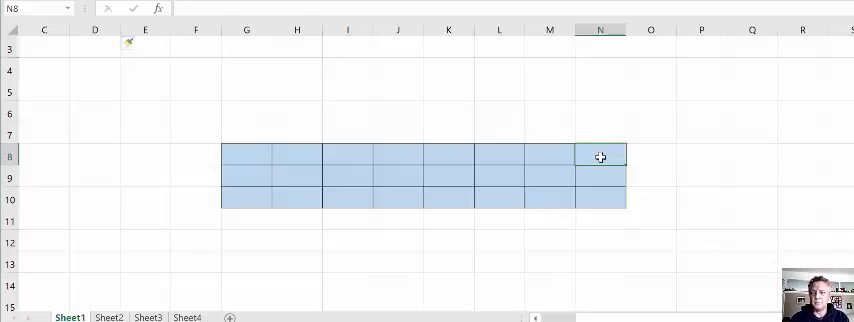
# Enter bit values 1, 2, 4, 8, 16, 32, 64, 128 right to left from N8 to G8.
pyautogui.write('1')
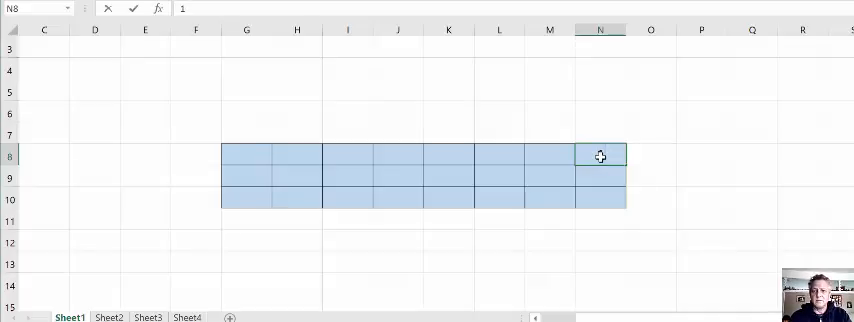
pyautogui.write('1')
pyautogui.click(449, 154)
pyautogui.write('8')
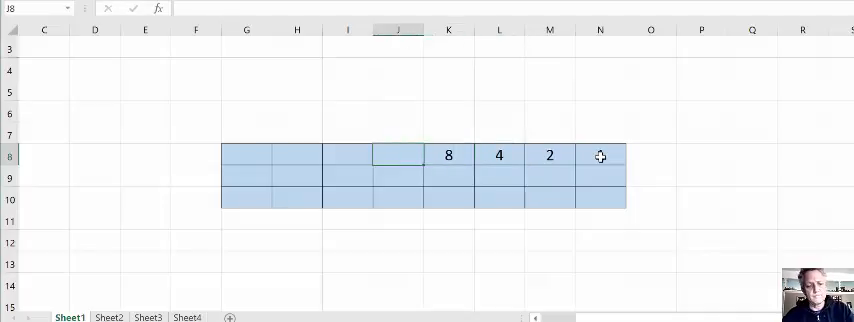
pyautogui.write('16')
pyautogui.click(297, 154)
pyautogui.write('64')
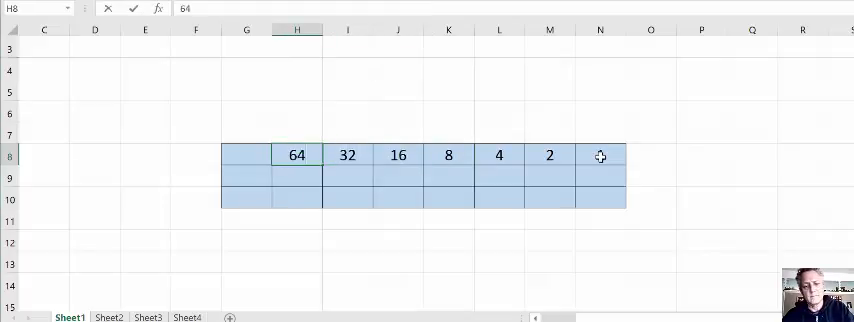
pyautogui.write('128')
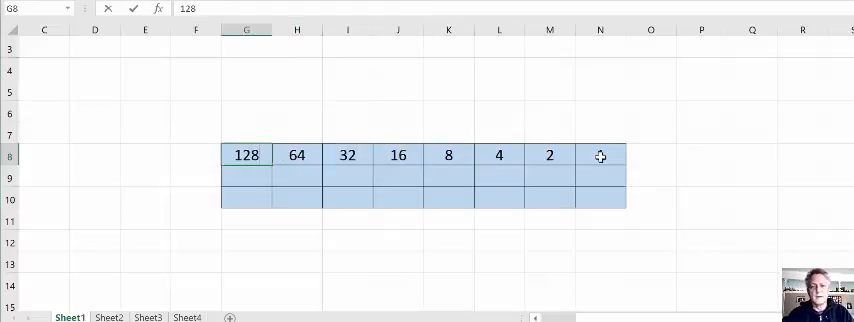
pyautogui.write('1')
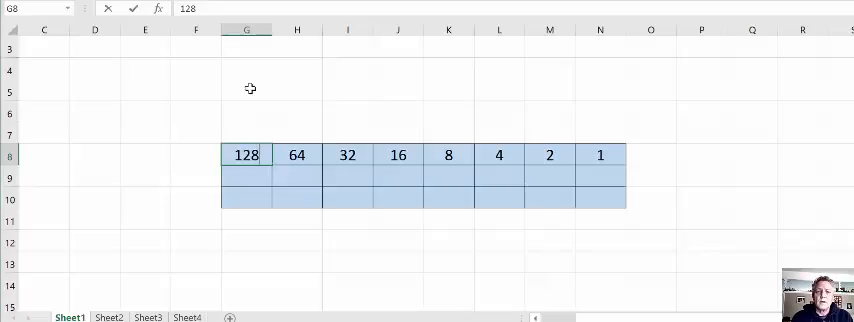
pyautogui.moveTo(238, 112)
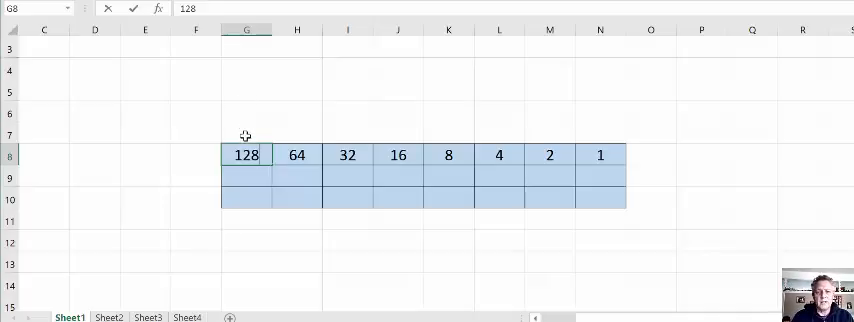
# Enter 2 and 128 beneath the 128 column in G9 and G10.
pyautogui.click(246, 177)
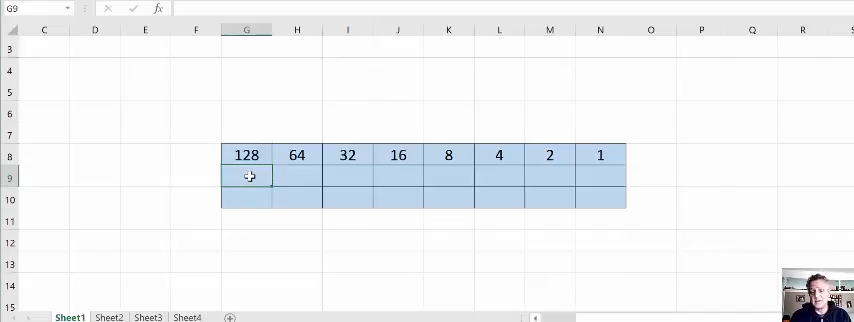
pyautogui.write('2')
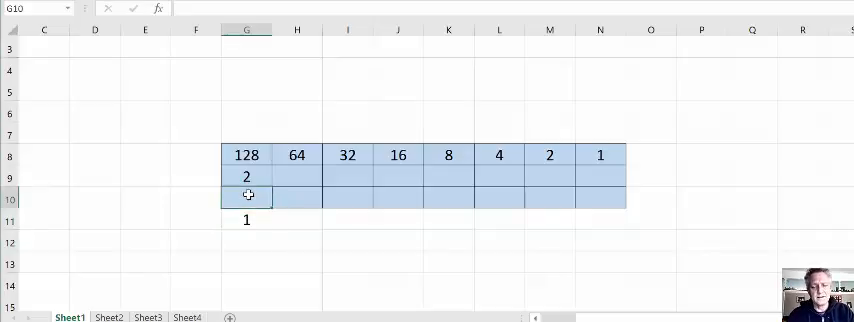
pyautogui.write('12')
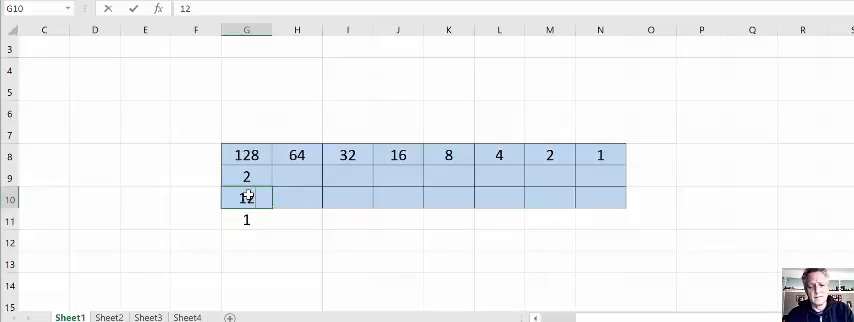
pyautogui.write('128')
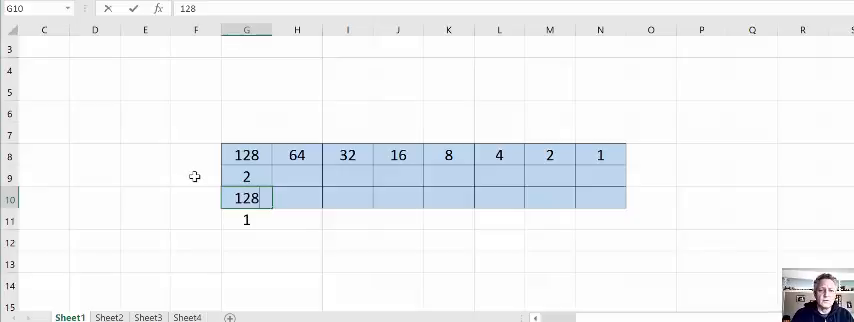
# Label the rows 'Networks' and 'Hosts -2' in column F.
pyautogui.click(195, 176)
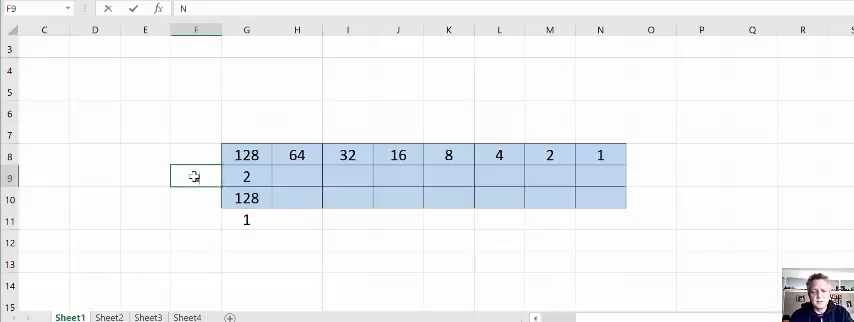
pyautogui.write('Networks')
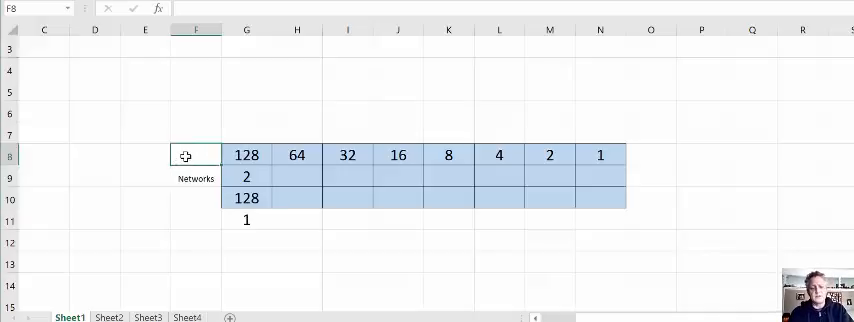
pyautogui.write('Hosts')
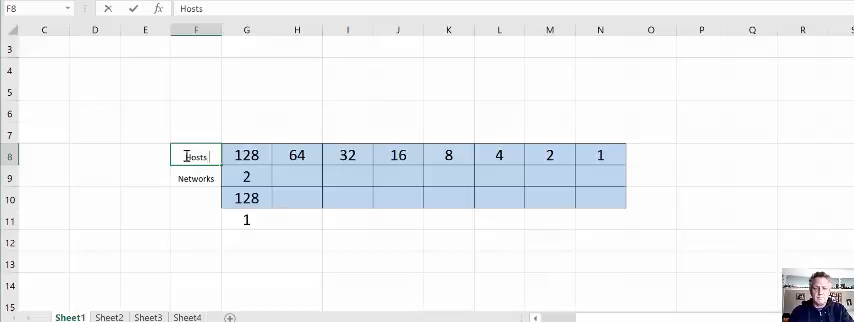
pyautogui.write('-2')
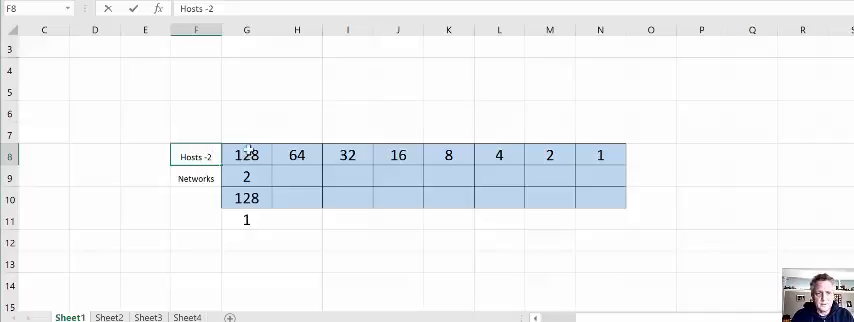
pyautogui.click(245, 155)
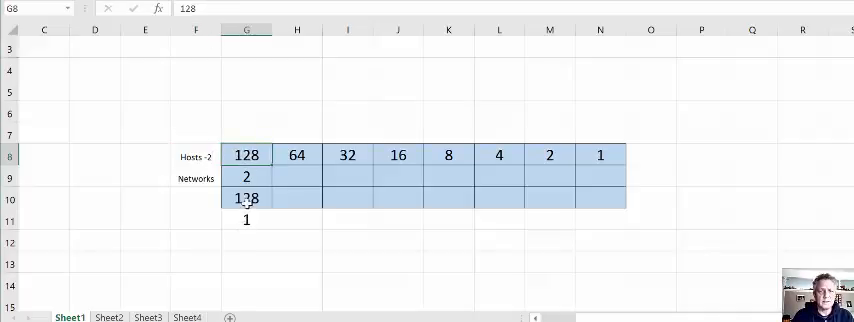
pyautogui.click(246, 198)
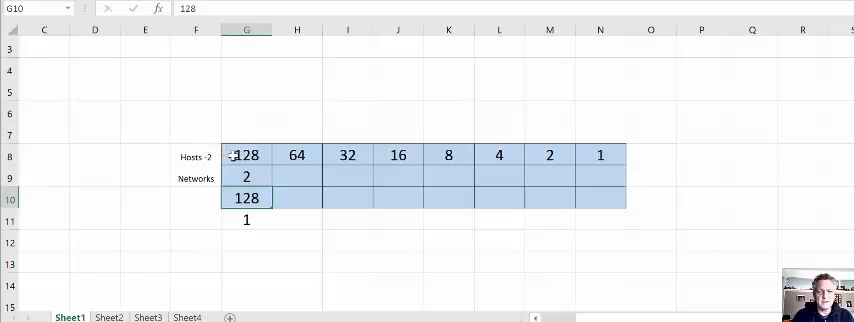
# Enter networks 4 and 8 and mask 192 under the 64 and 32 columns.
pyautogui.click(297, 178)
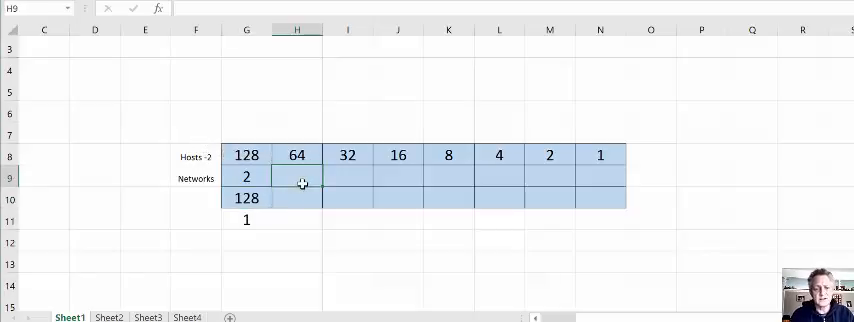
pyautogui.write('4')
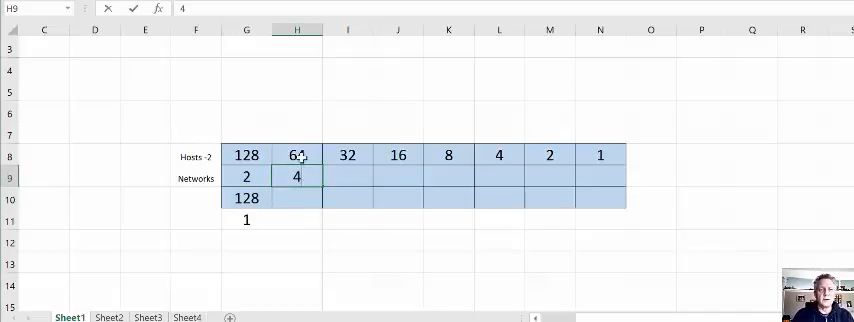
pyautogui.moveTo(312, 155)
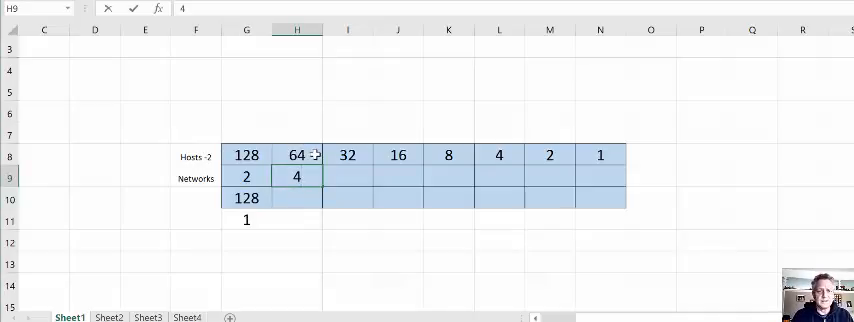
pyautogui.moveTo(303, 220)
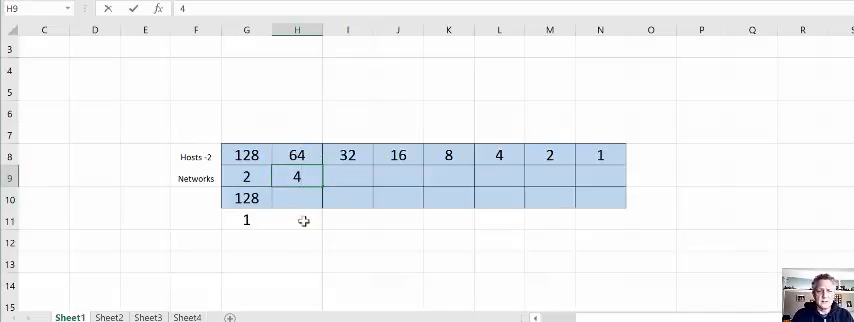
pyautogui.click(296, 218)
pyautogui.write('1')
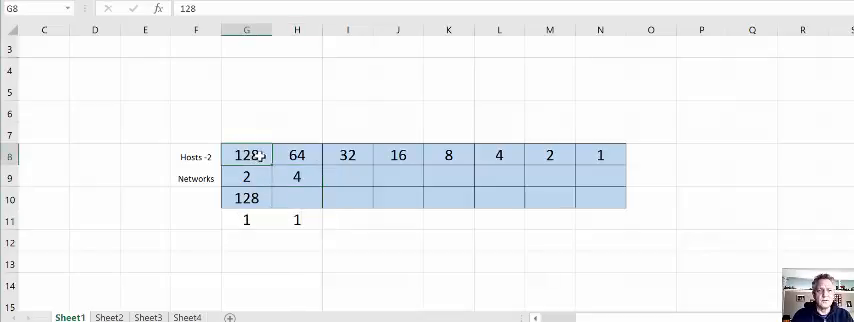
pyautogui.click(297, 155)
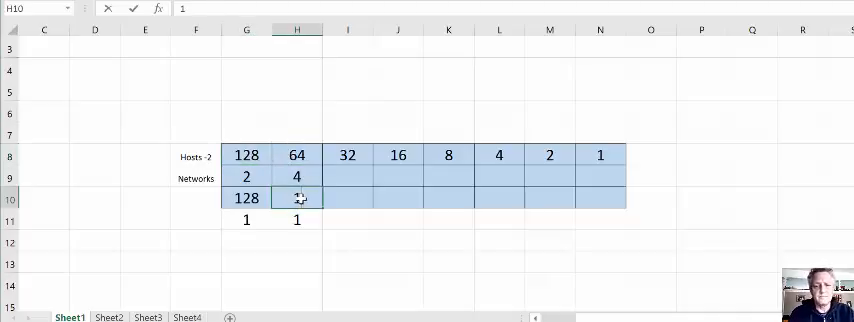
pyautogui.write('192')
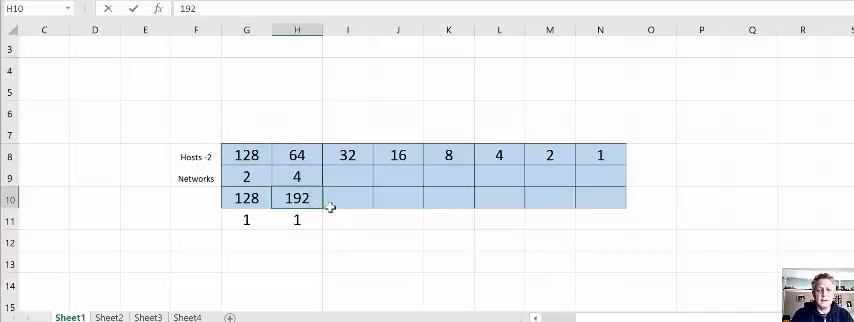
pyautogui.click(347, 177)
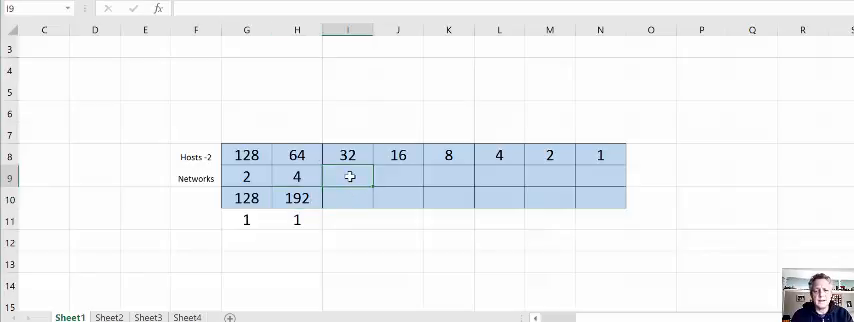
pyautogui.write('8')
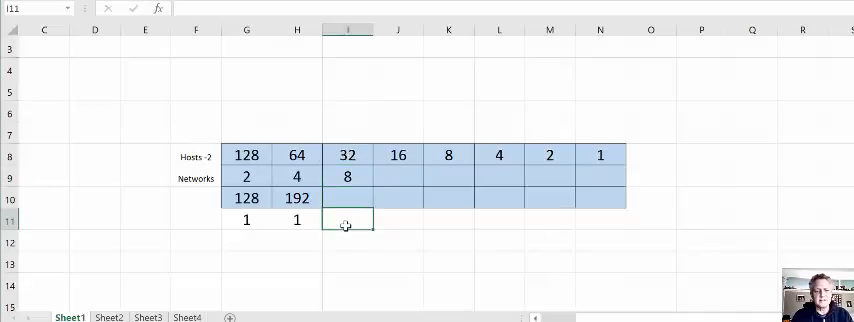
pyautogui.write('1')
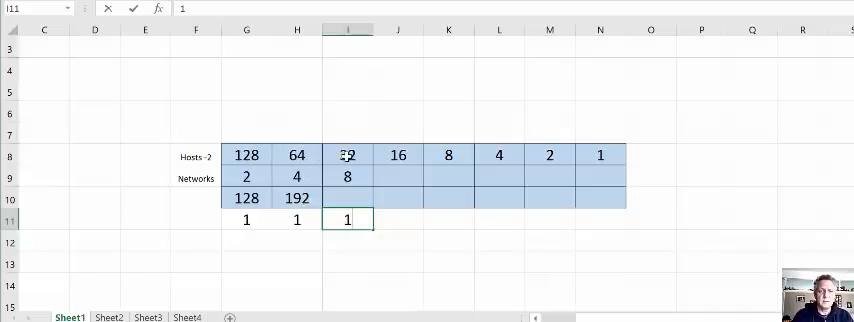
pyautogui.click(347, 198)
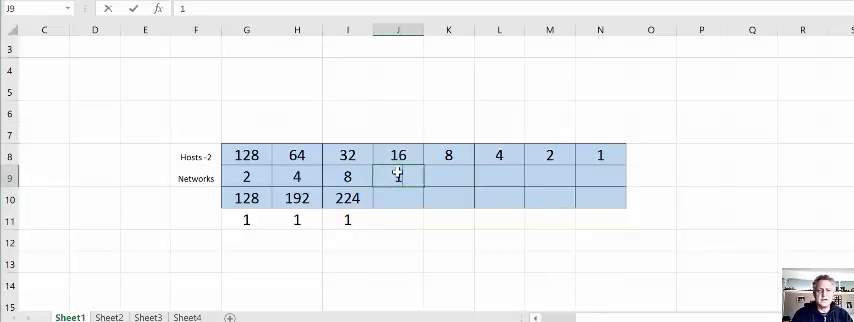
pyautogui.write('16')
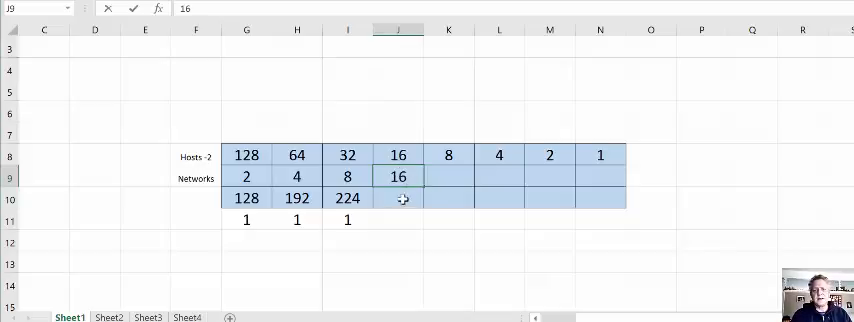
# Fill the remaining network and mask cells under columns 16 through 1, masks reaching 252 and 255.
pyautogui.click(398, 199)
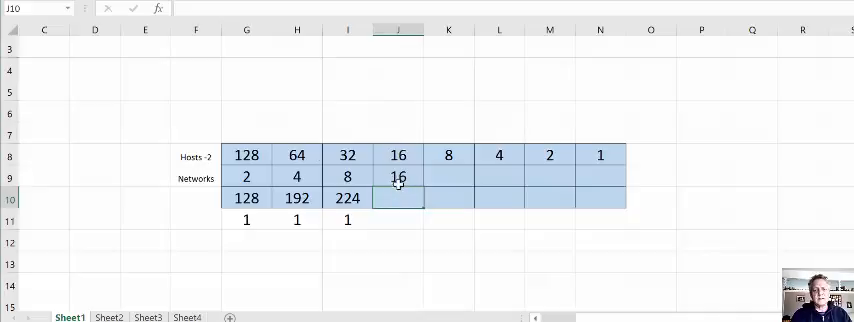
pyautogui.write('240')
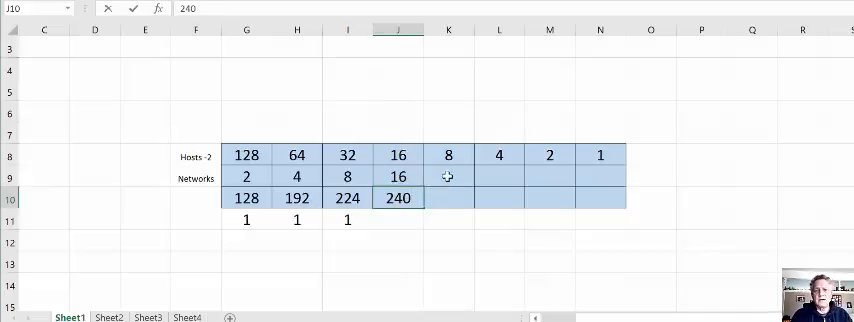
pyautogui.click(448, 177)
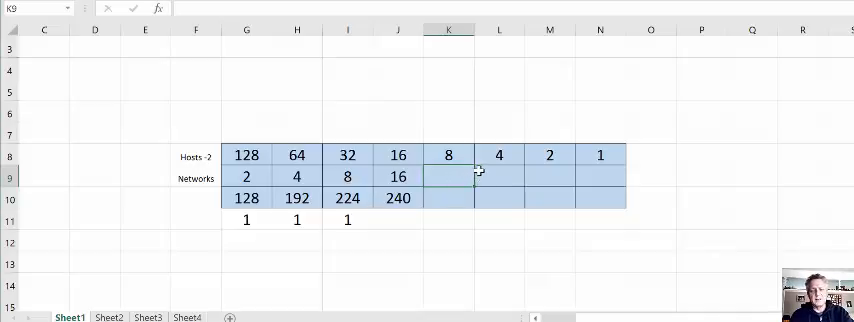
pyautogui.write('32')
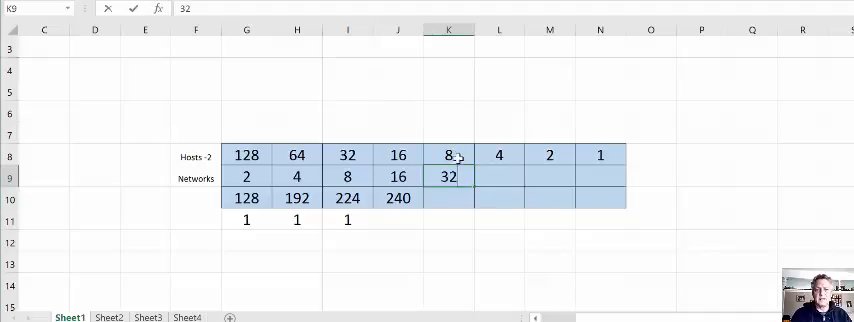
pyautogui.click(448, 198)
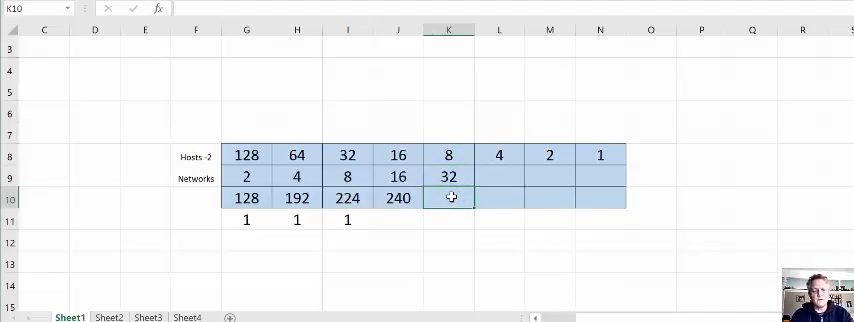
pyautogui.write('248')
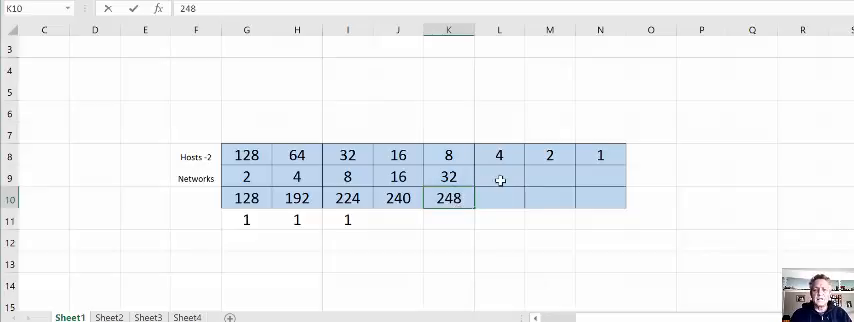
pyautogui.write('64')
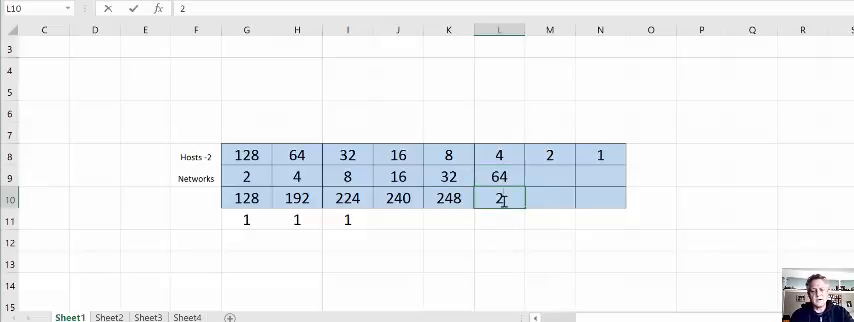
pyautogui.write('252')
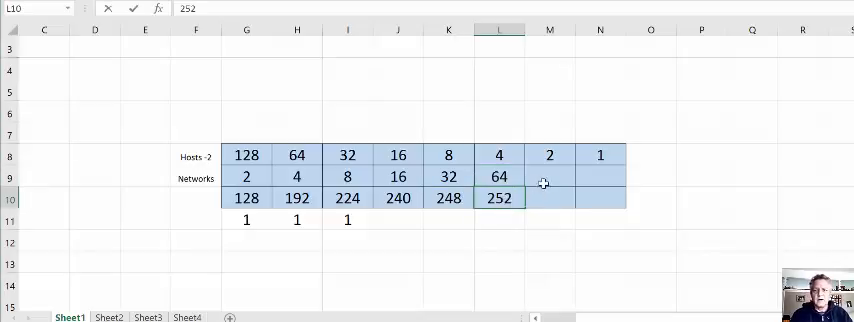
pyautogui.click(549, 178)
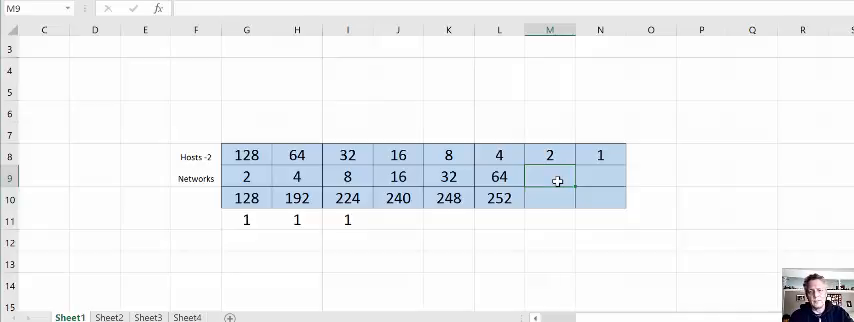
pyautogui.write('128')
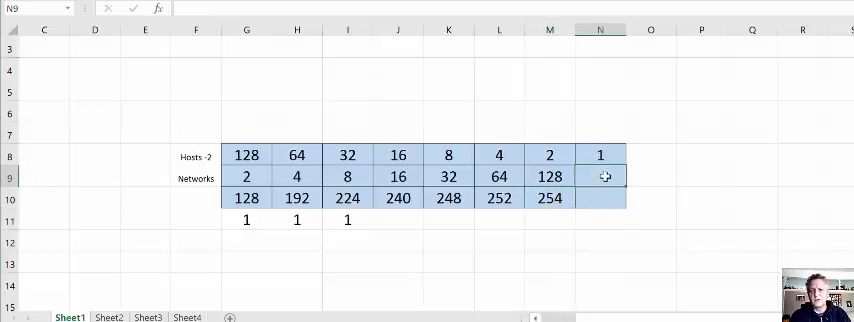
pyautogui.write('2')
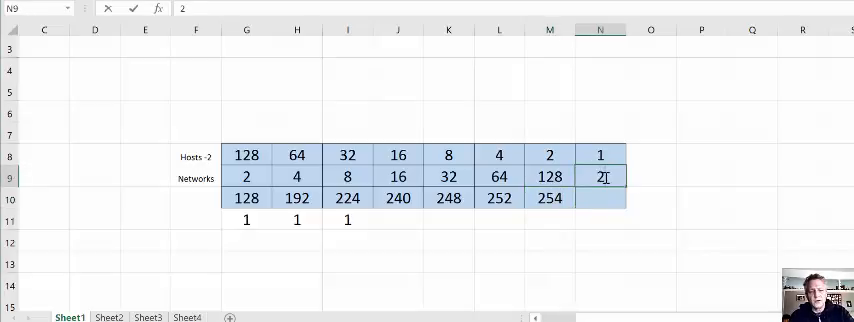
pyautogui.write('265')
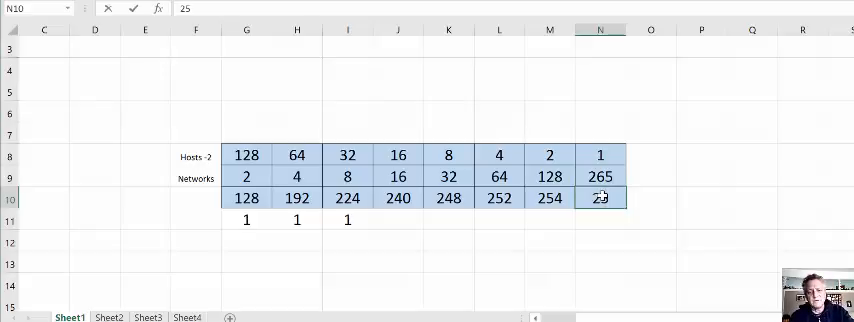
pyautogui.write('5')
pyautogui.click(196, 197)
pyautogui.write('s')
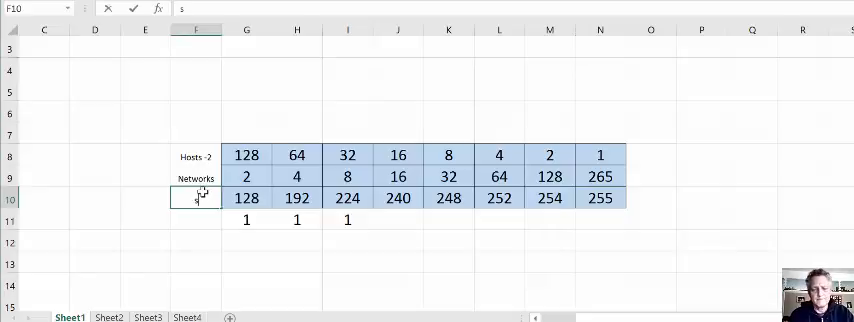
# Label row 10 'subnet mask' and clear the stray 1s in G11:I11.
pyautogui.write('ubnet m')
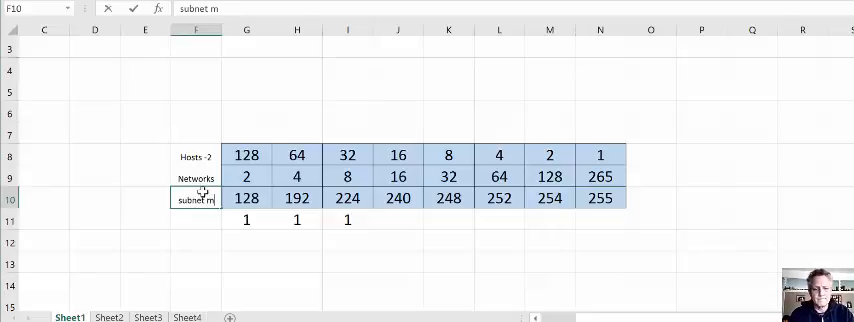
pyautogui.write('ask')
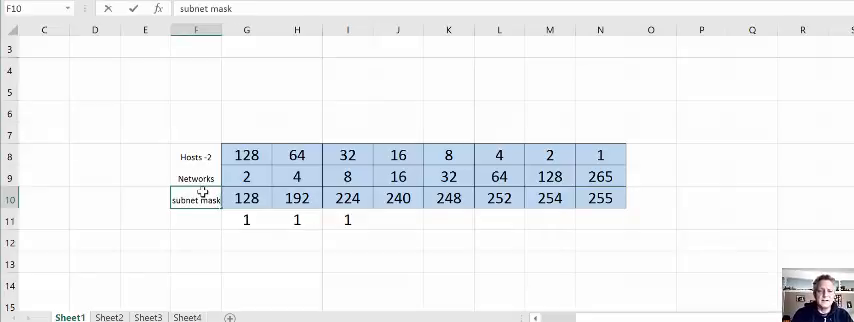
pyautogui.click(347, 218)
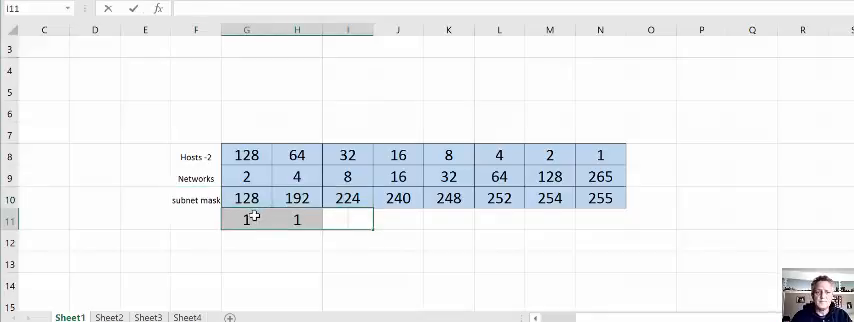
pyautogui.click(297, 219)
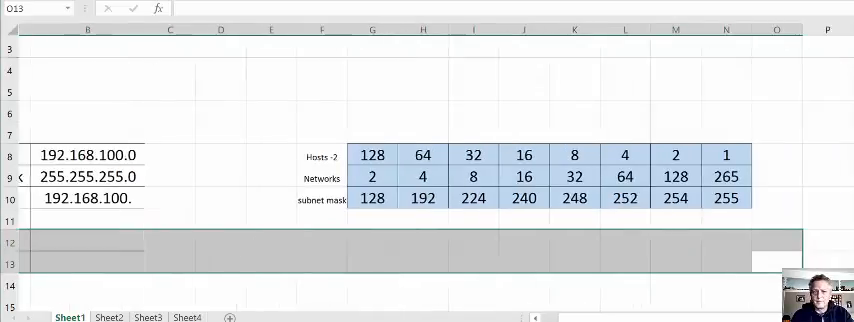
pyautogui.hscroll(3)
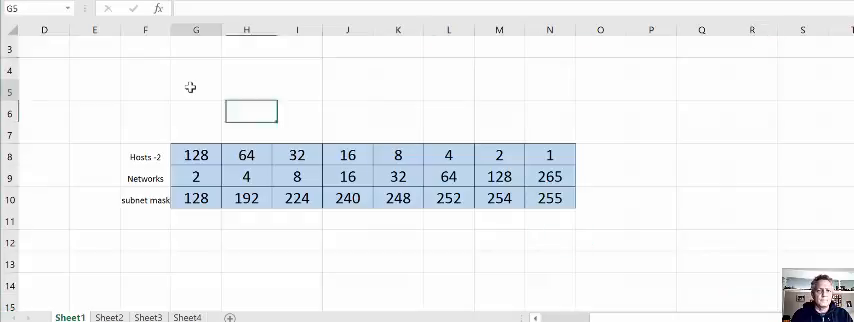
# Add CIDR prefix labels /25 through /32 across G5 to N5.
pyautogui.click(196, 91)
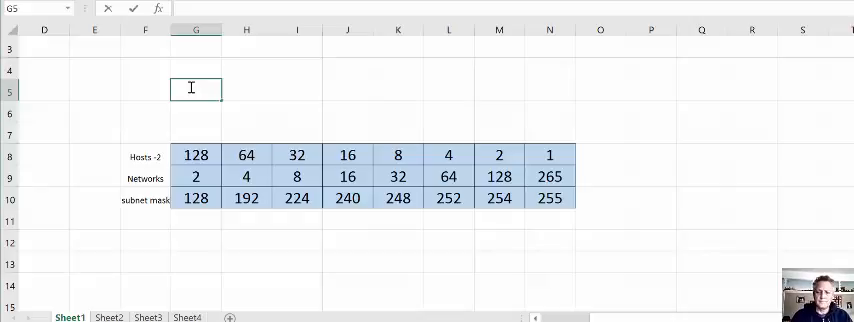
pyautogui.write('/25')
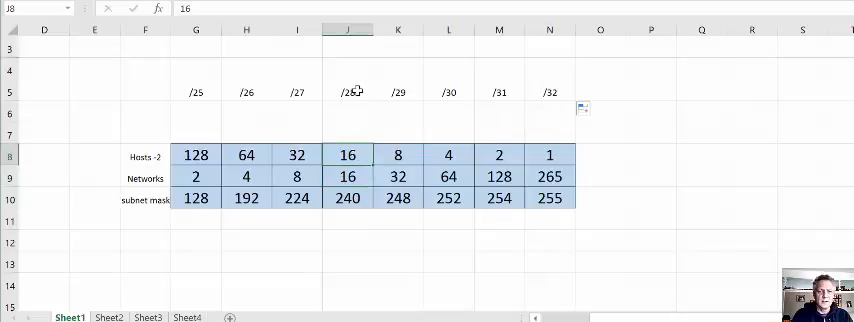
pyautogui.click(348, 91)
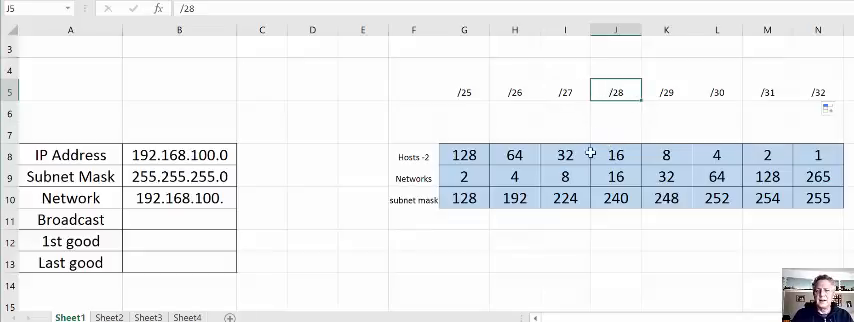
# Complete B10's network address as 192.168.100.240, matching the /28 mask value 240.
pyautogui.click(616, 198)
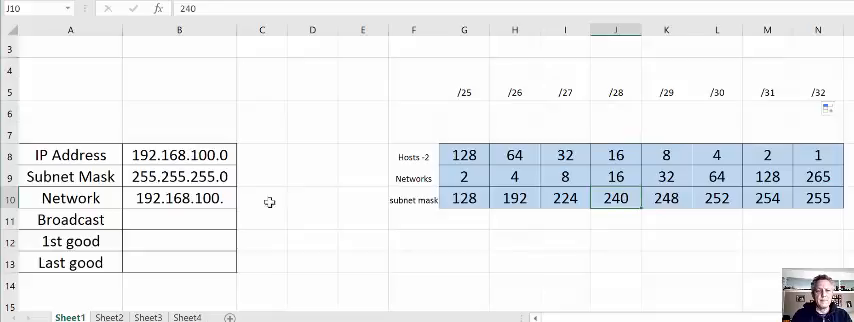
pyautogui.click(179, 197)
pyautogui.write('240')
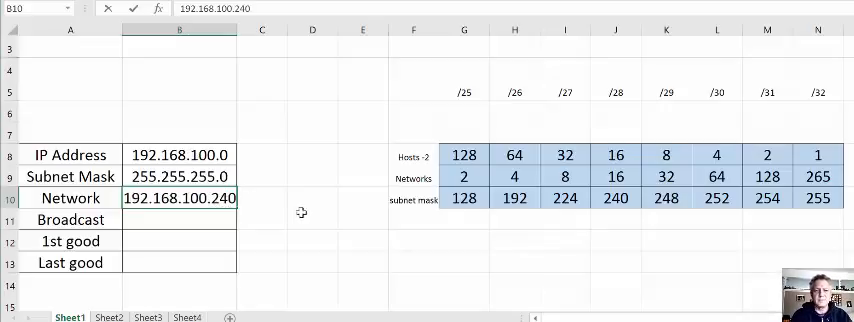
pyautogui.click(311, 226)
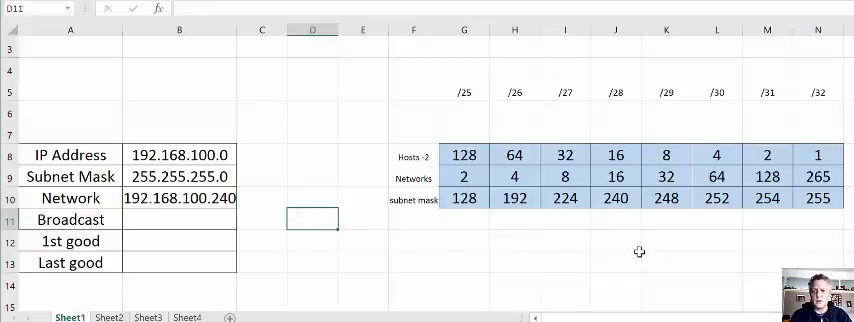
pyautogui.moveTo(610, 243)
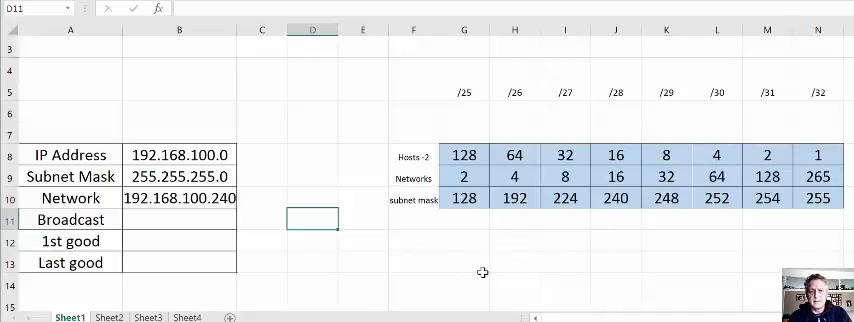
pyautogui.moveTo(471, 283)
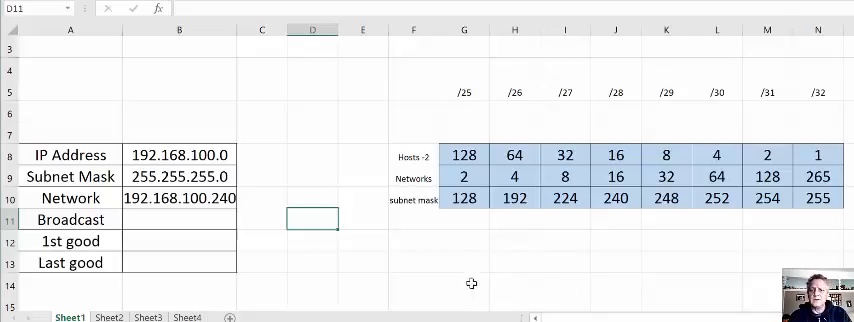
pyautogui.moveTo(160, 213)
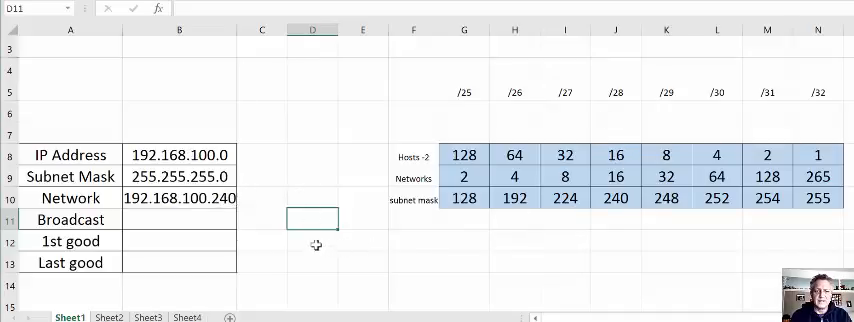
pyautogui.click(315, 241)
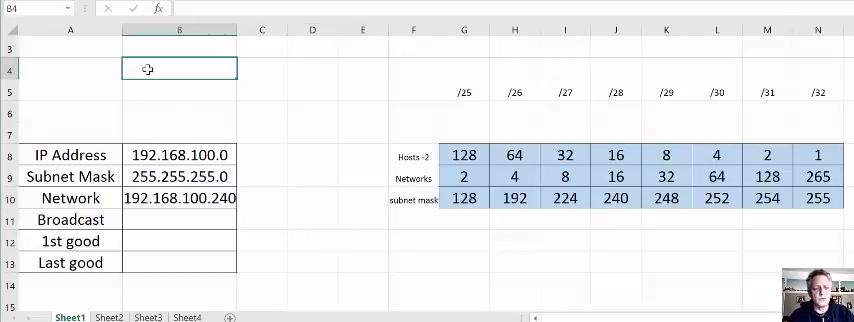
# Enter example addresses 192.168.100.7 in B4 and 192.168.100.13 in B5.
pyautogui.write('192.168.100.')
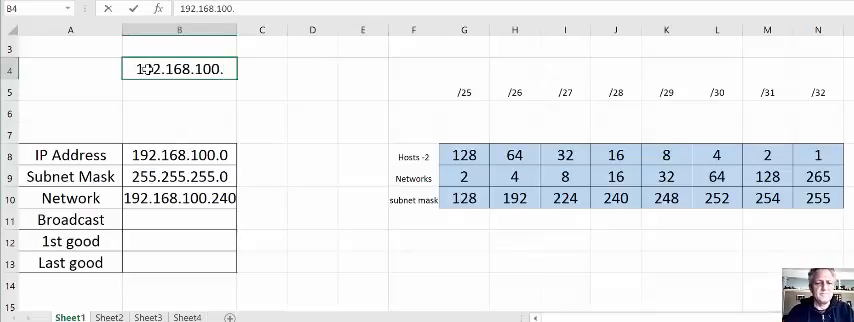
pyautogui.write('7')
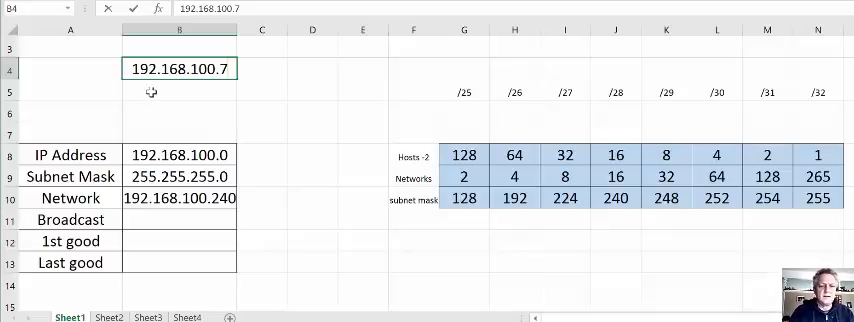
pyautogui.write('192.')
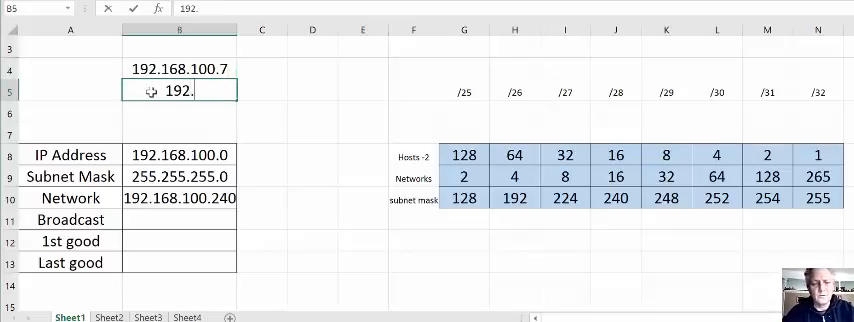
pyautogui.write('168.')
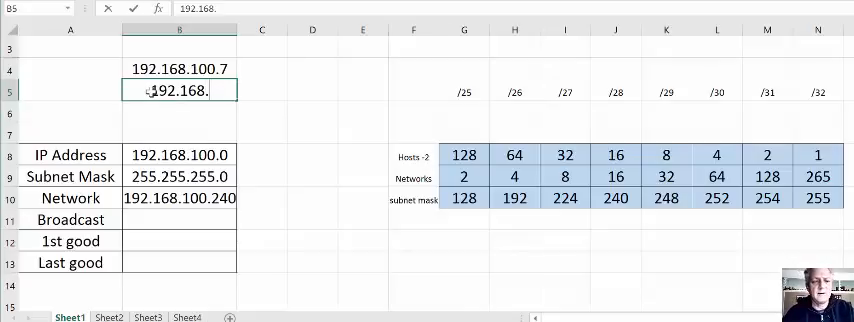
pyautogui.write('100.13')
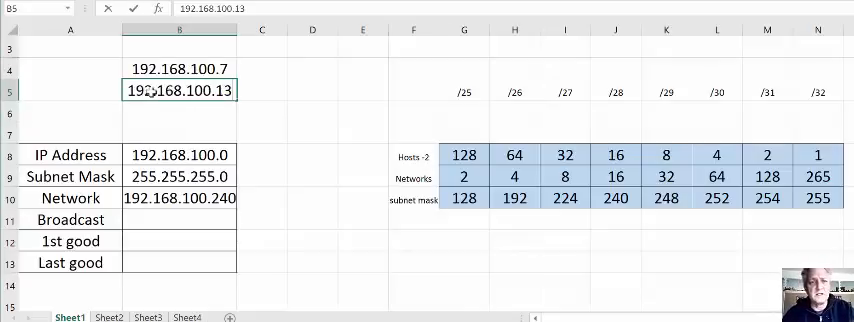
pyautogui.click(261, 133)
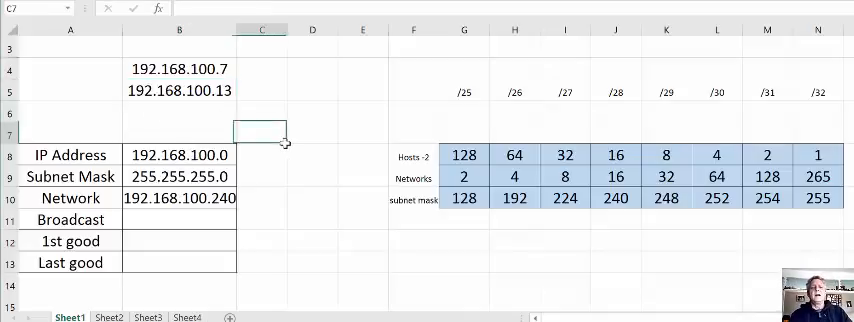
pyautogui.click(178, 197)
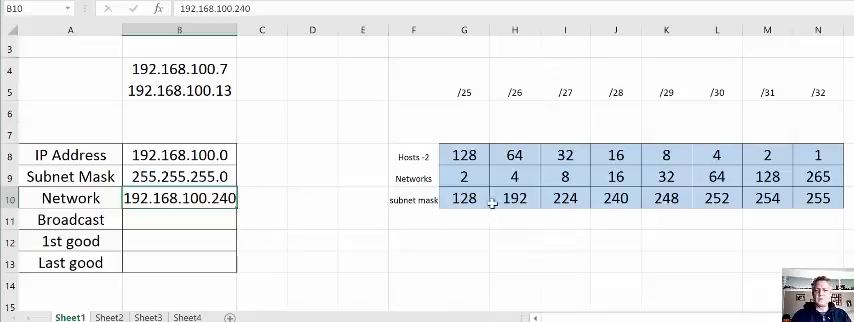
pyautogui.click(615, 198)
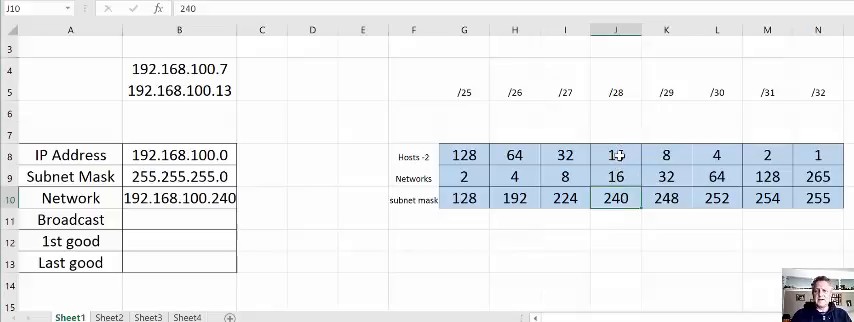
pyautogui.click(614, 155)
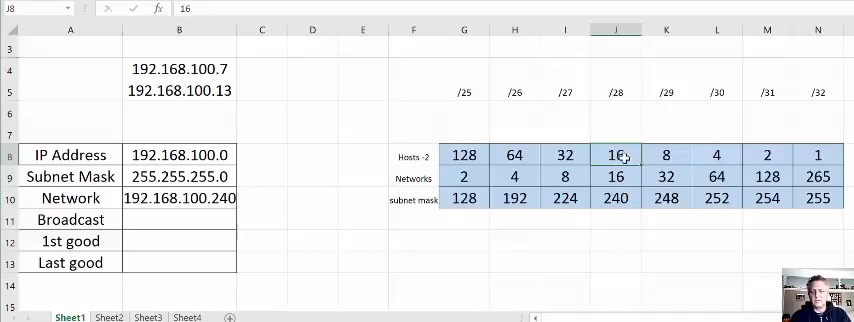
pyautogui.moveTo(560, 247)
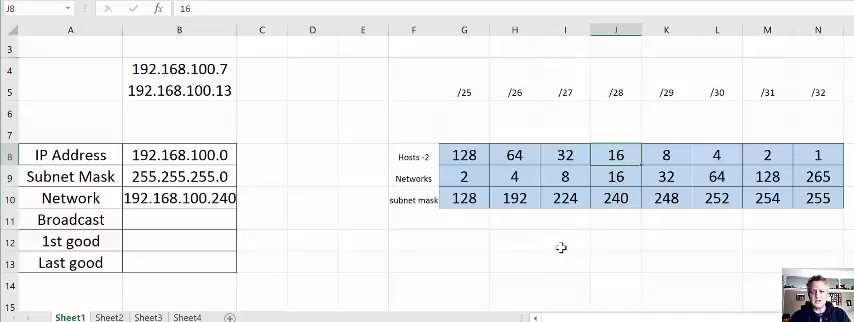
pyautogui.click(565, 240)
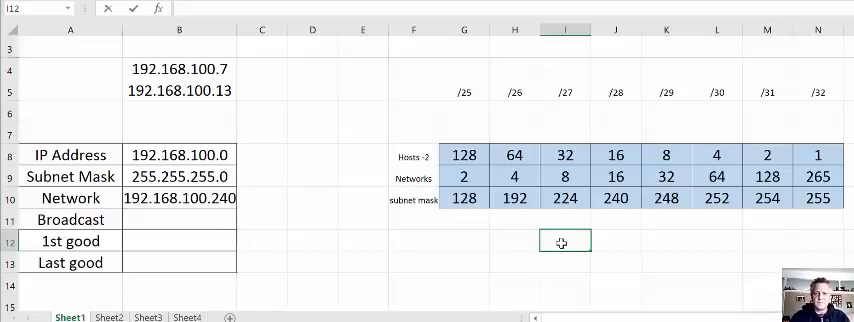
# Enter block starts 0, 16, 32 in I12:I14 and ends 15, 31 in L12:L13.
pyautogui.write('0')
pyautogui.click(565, 262)
pyautogui.write('16')
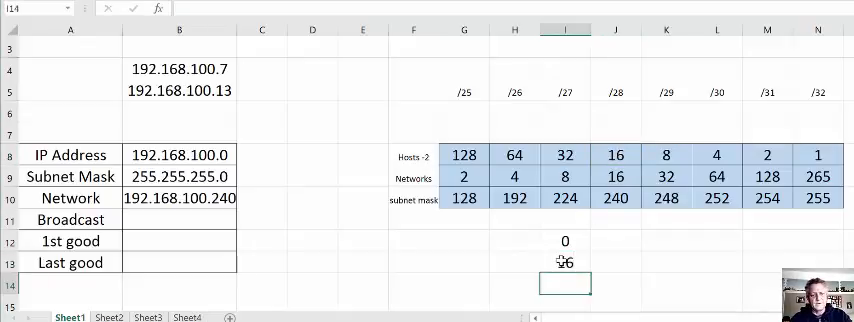
pyautogui.write('32')
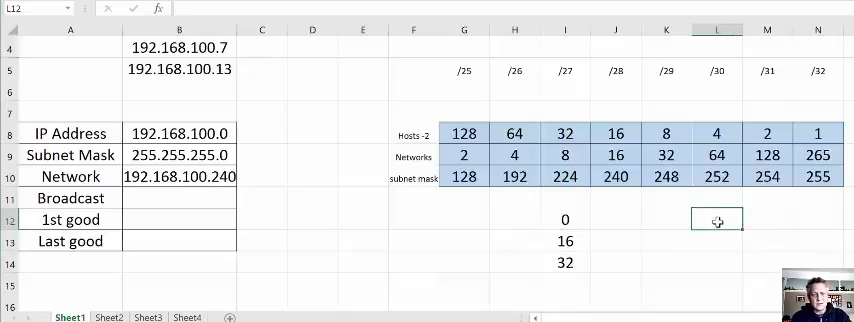
pyautogui.write('15')
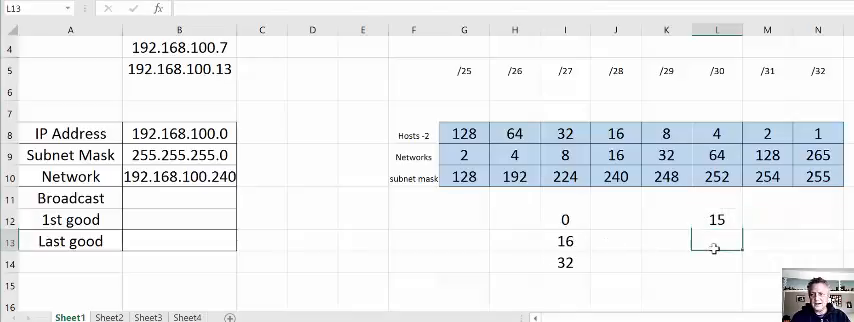
pyautogui.write('31')
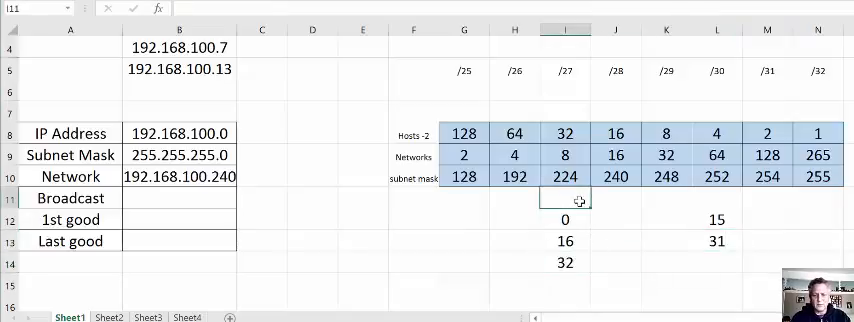
# Add the Net, BR and last column headings to the range table.
pyautogui.write('Ne')
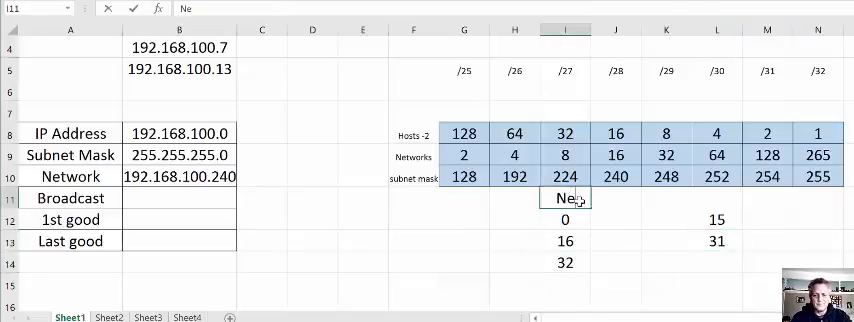
pyautogui.click(716, 198)
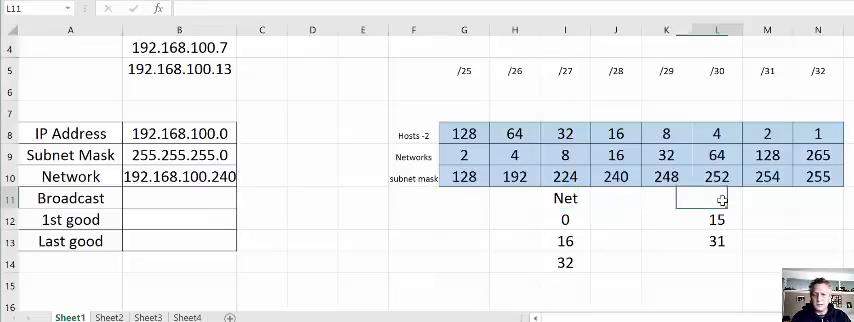
pyautogui.write('BR')
pyautogui.click(616, 198)
pyautogui.write('1')
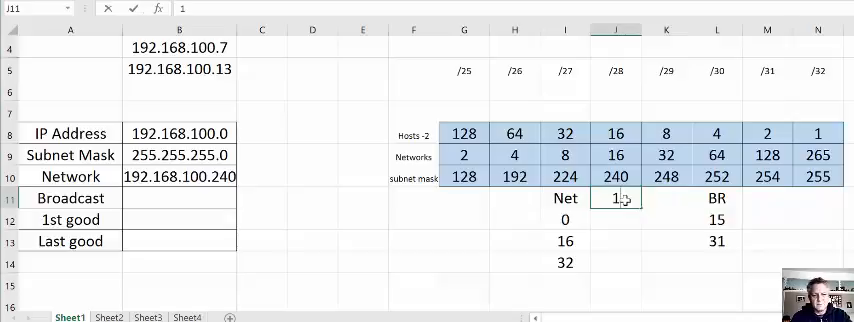
pyautogui.click(666, 198)
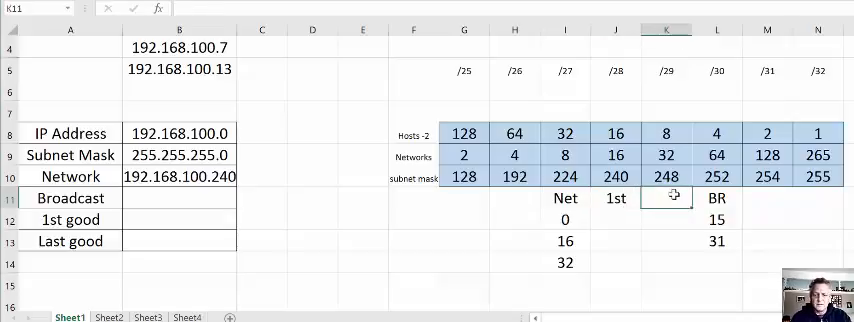
pyautogui.write('last')
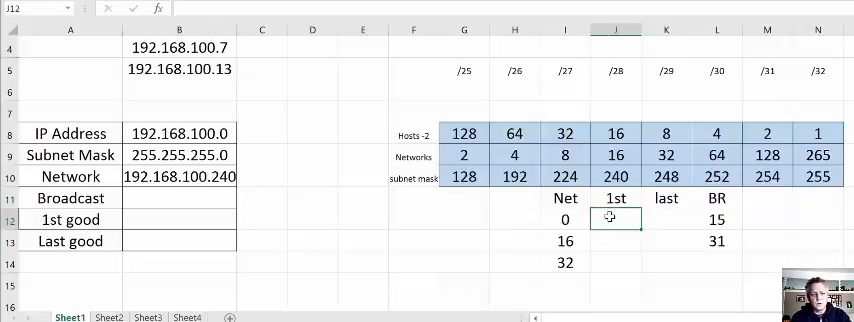
# Enter first hosts 1, 17, 33 and last hosts 14, 30.
pyautogui.write('1')
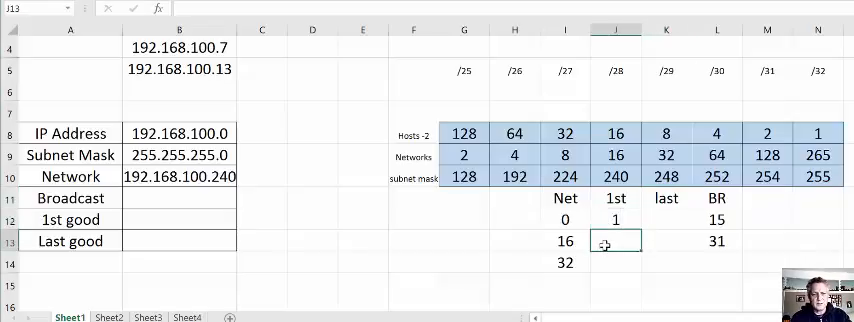
pyautogui.write('17')
pyautogui.click(616, 262)
pyautogui.write('33')
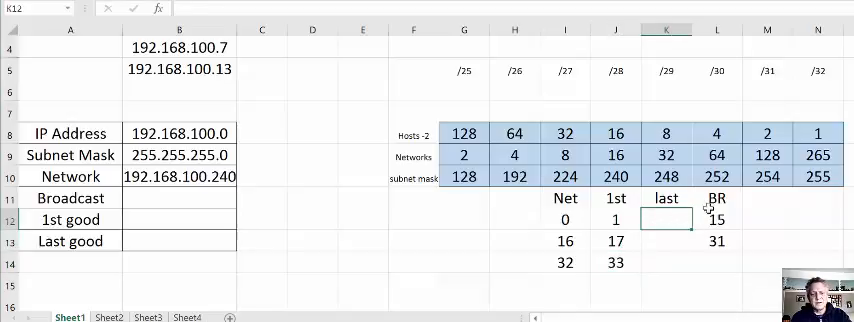
pyautogui.write('14')
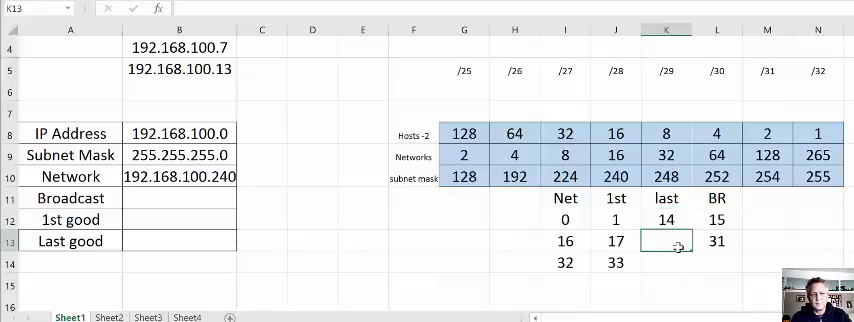
pyautogui.write('30')
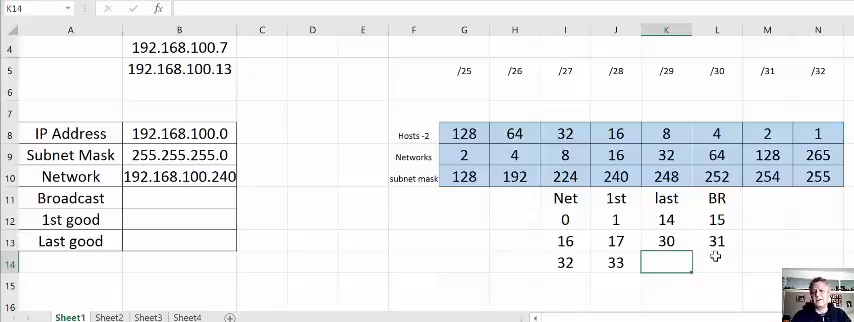
pyautogui.moveTo(513, 253)
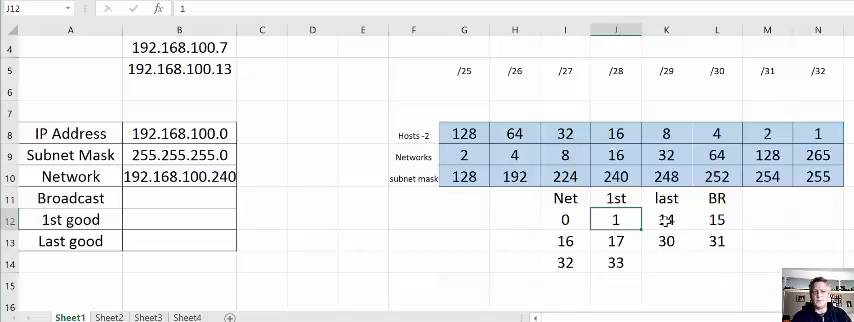
# Change the network address in B10 to 192.168.100.248 and set I13 to 8.
pyautogui.click(666, 219)
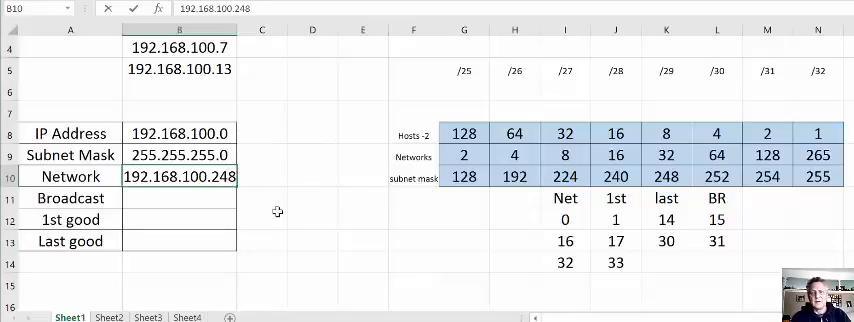
pyautogui.click(312, 219)
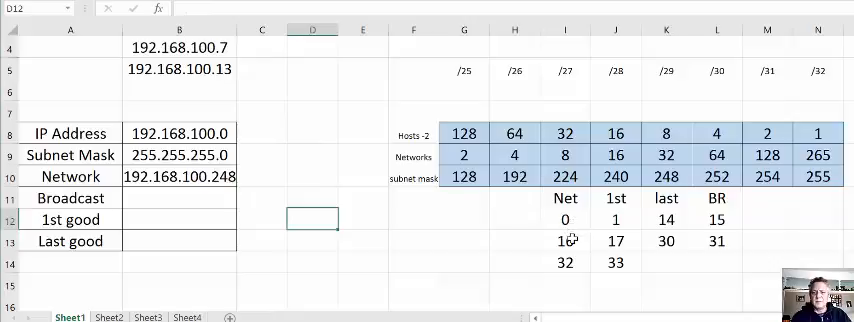
pyautogui.click(564, 240)
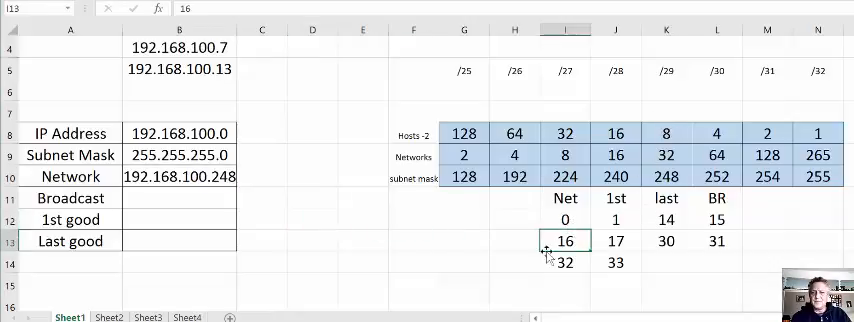
pyautogui.write('8')
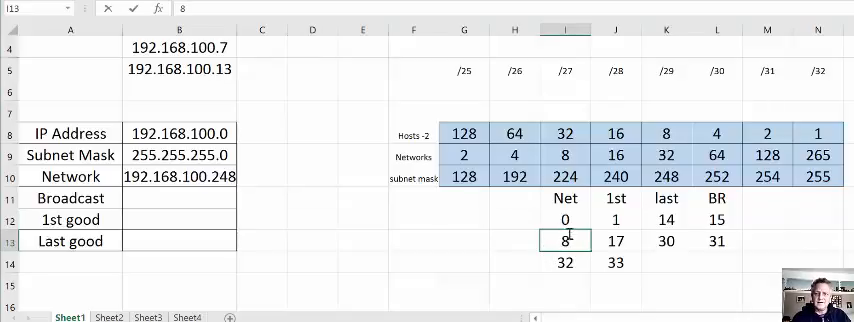
pyautogui.click(564, 263)
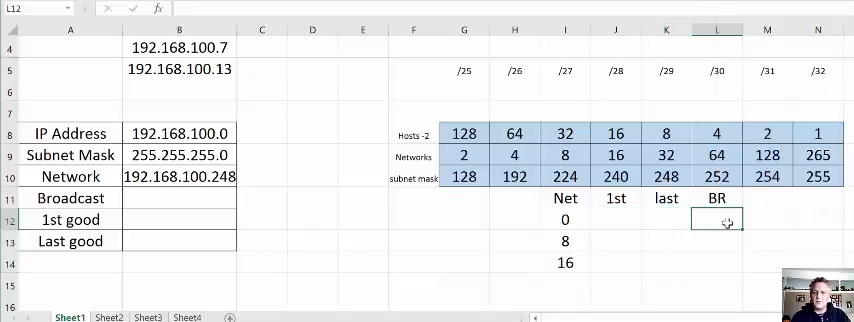
# Enter the /29 values: broadcasts 7, 15, first hosts 1, 9, 17, last hosts 6, 14.
pyautogui.write('7')
pyautogui.click(616, 262)
pyautogui.write('17')
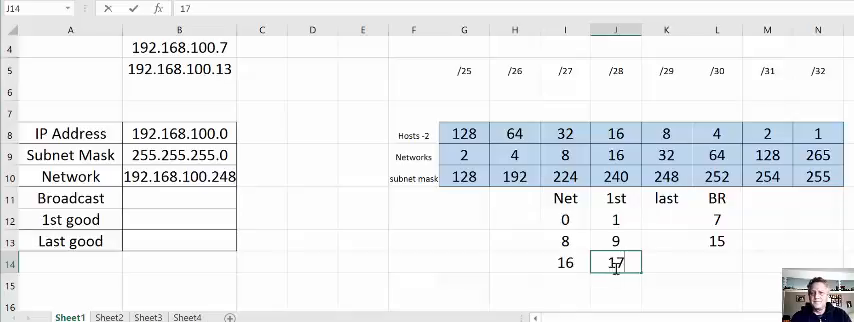
pyautogui.click(666, 219)
pyautogui.write('6')
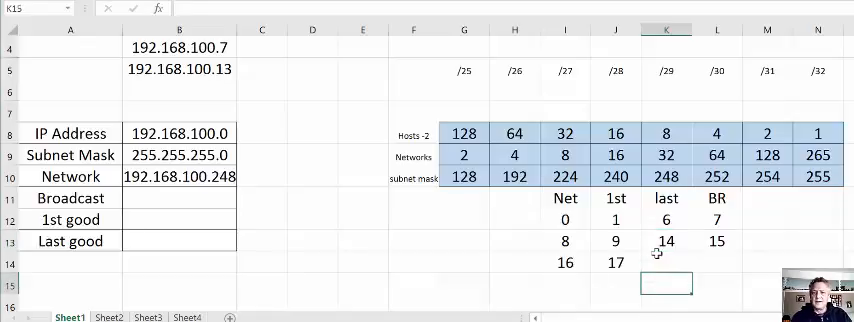
pyautogui.moveTo(610, 232)
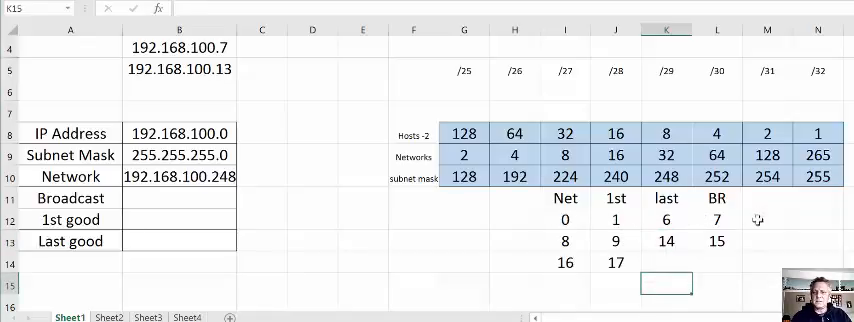
pyautogui.moveTo(596, 215)
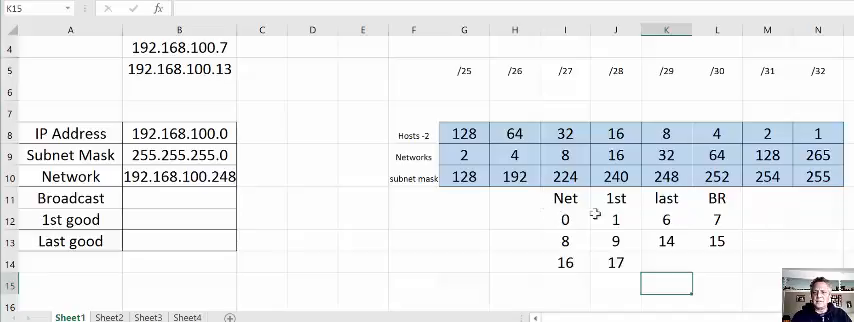
pyautogui.click(715, 218)
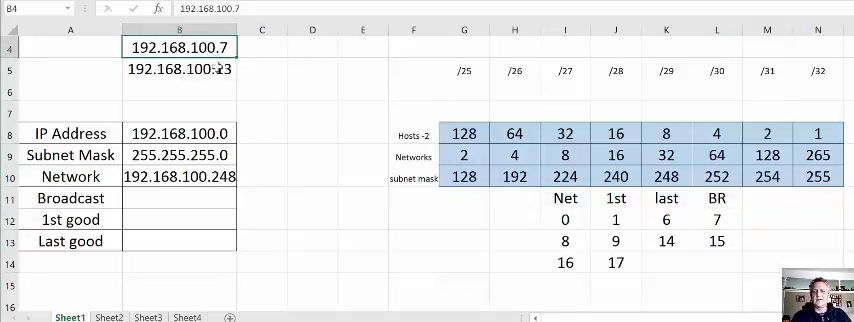
# Select the address cells B4 and B5, then switch to Sheet2's subnet range tables.
pyautogui.click(178, 70)
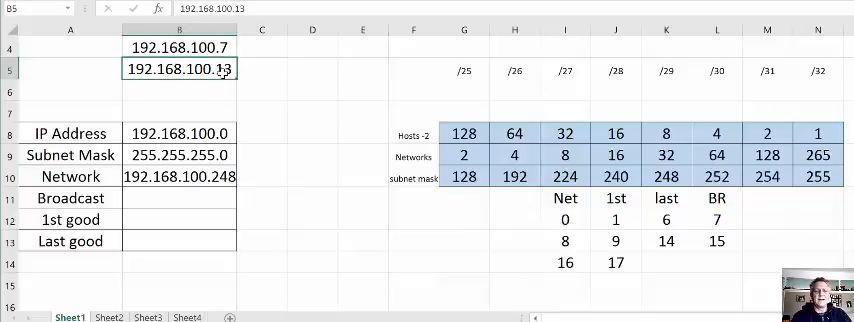
pyautogui.moveTo(301, 118)
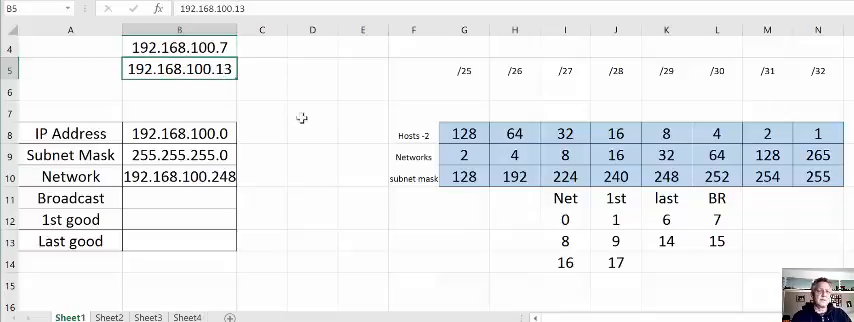
pyautogui.moveTo(330, 120)
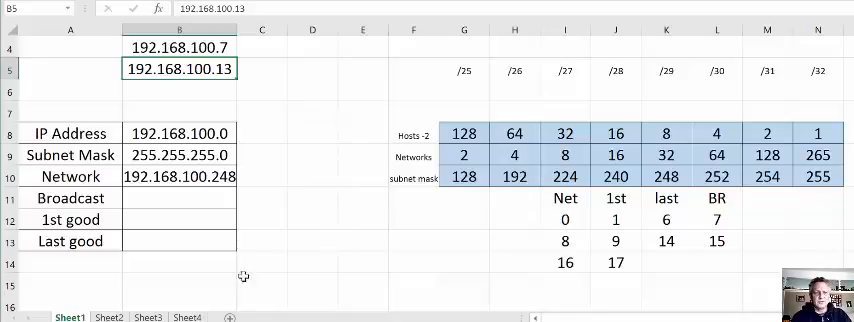
pyautogui.click(105, 317)
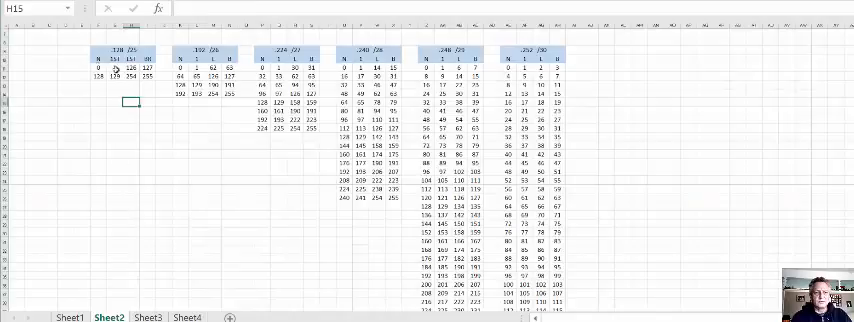
pyautogui.moveTo(640, 190)
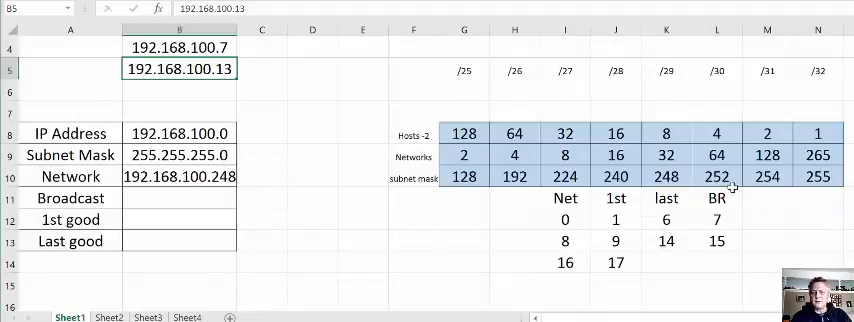
pyautogui.moveTo(560, 240)
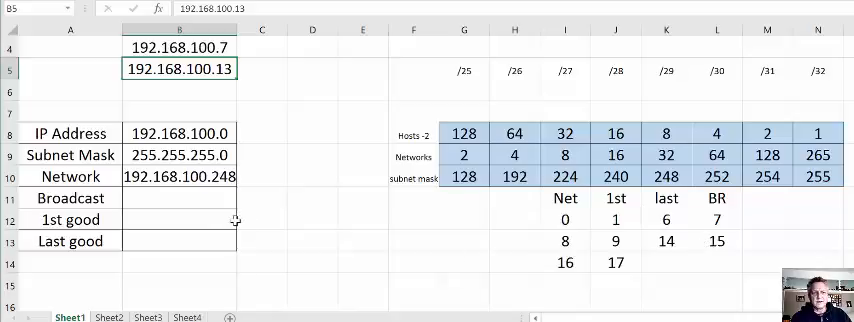
pyautogui.moveTo(306, 244)
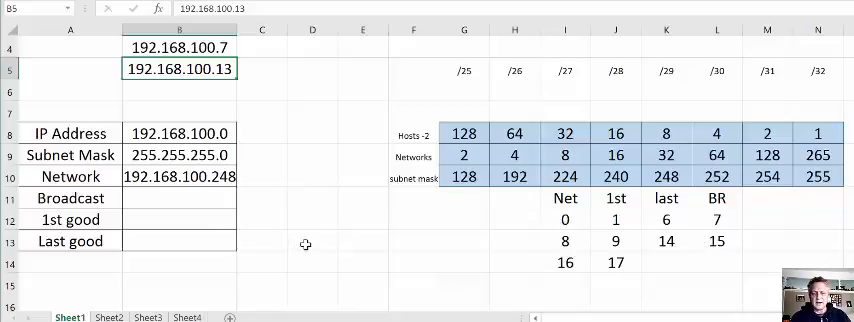